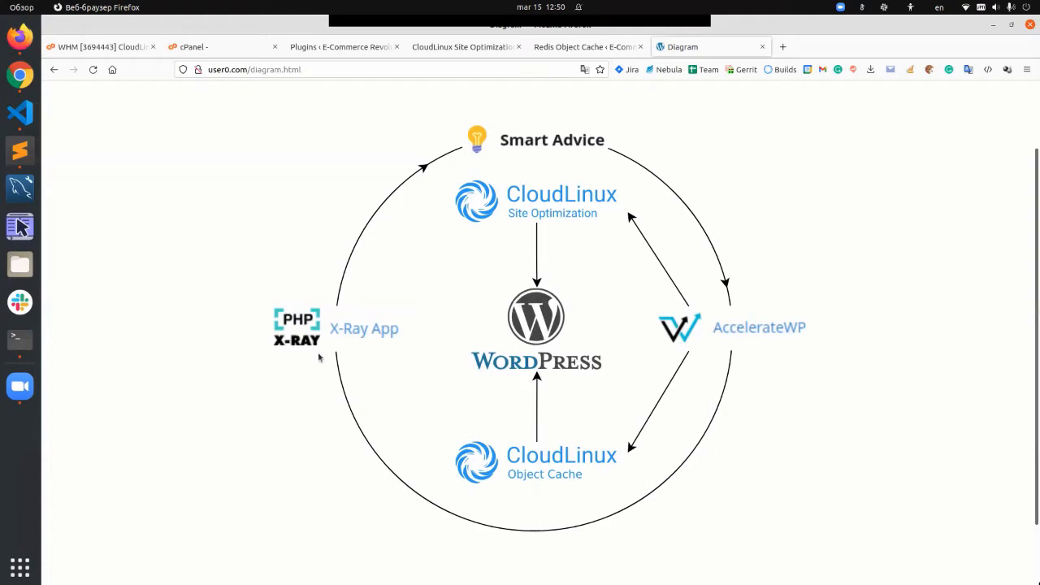
{"action": "mouse_move", "coordinate": [497, 116]}
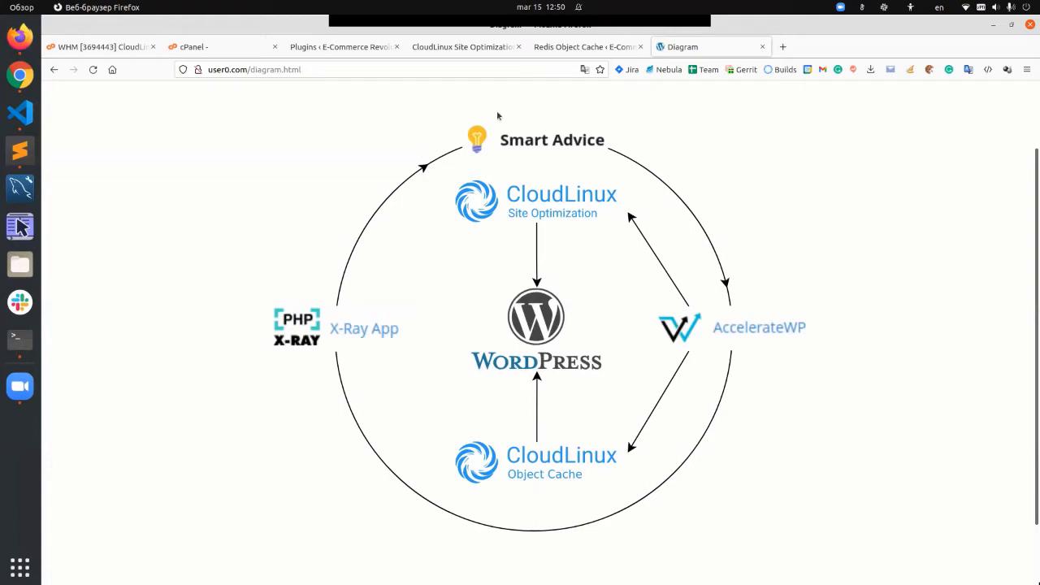
{"action": "mouse_move", "coordinate": [634, 115]}
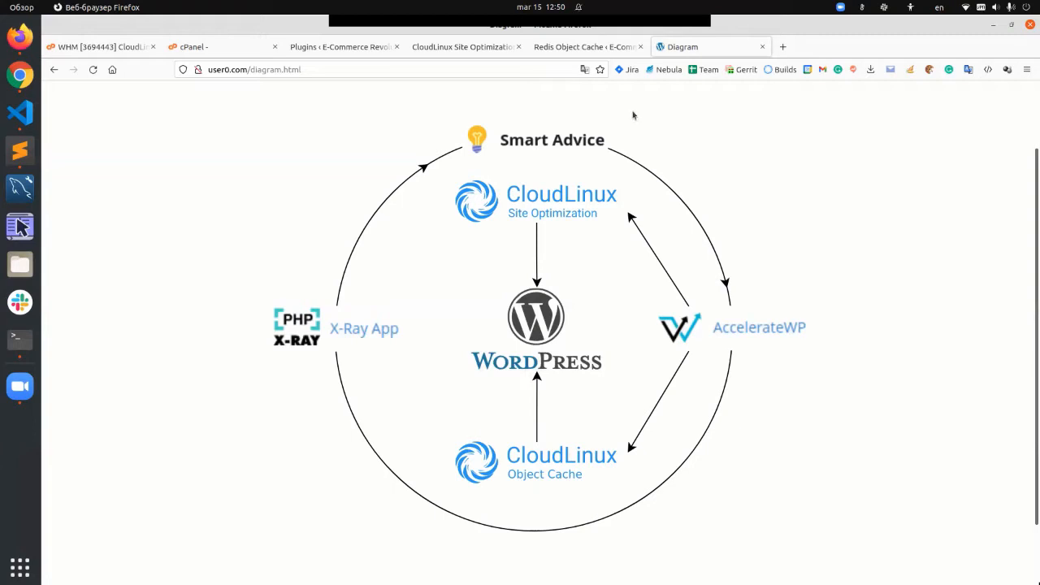
{"action": "mouse_move", "coordinate": [696, 476]}
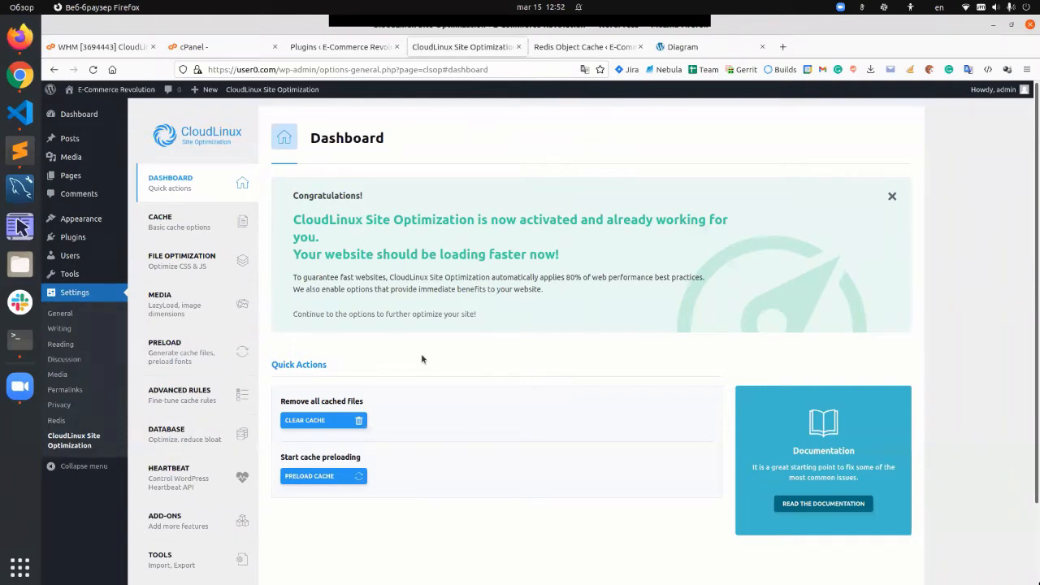
{"action": "left_click", "coordinate": [159, 304]}
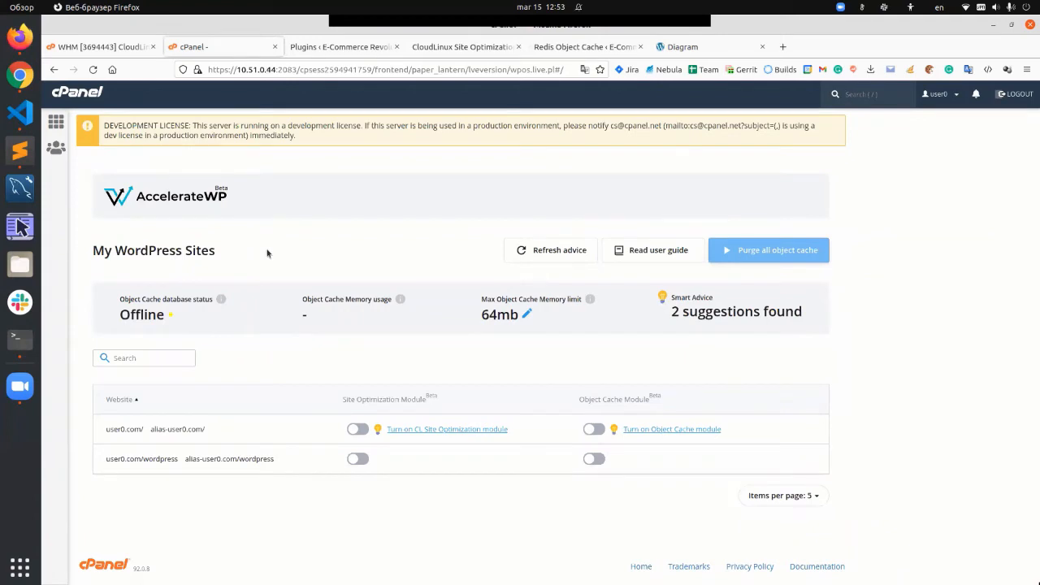
{"action": "mouse_move", "coordinate": [544, 434]}
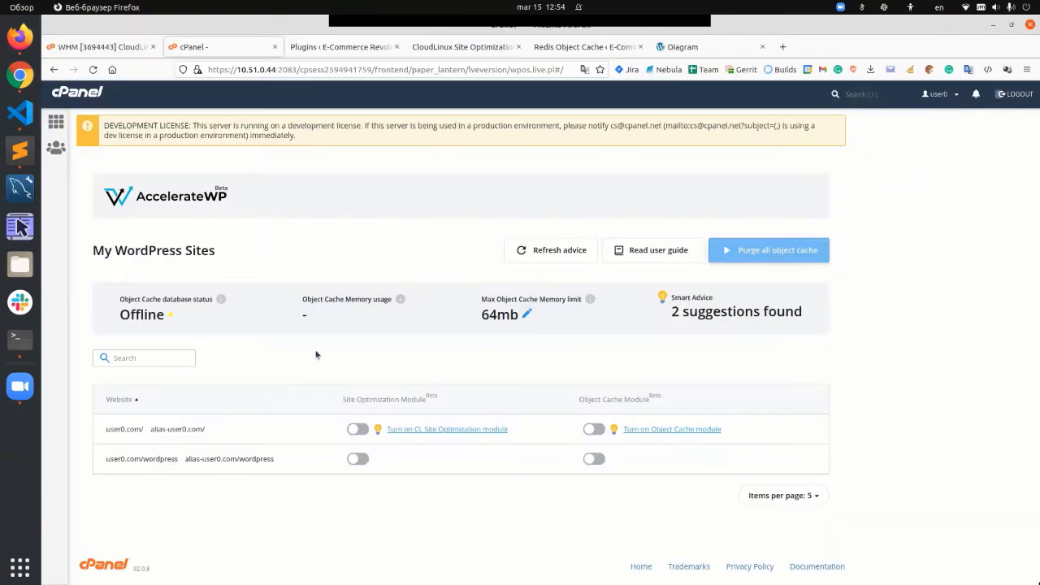
{"action": "left_click", "coordinate": [447, 429]}
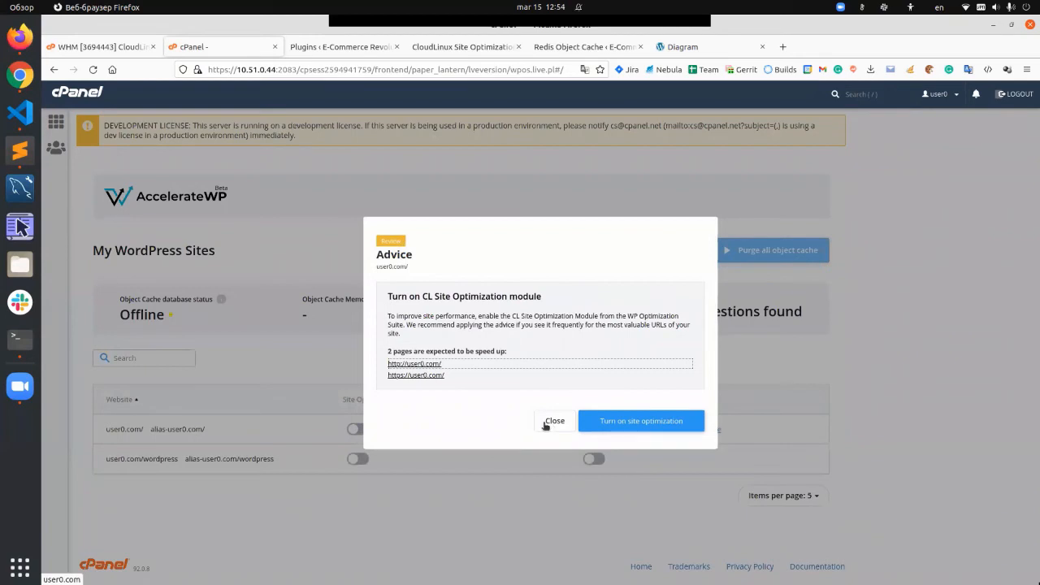
{"action": "left_click", "coordinate": [640, 421]}
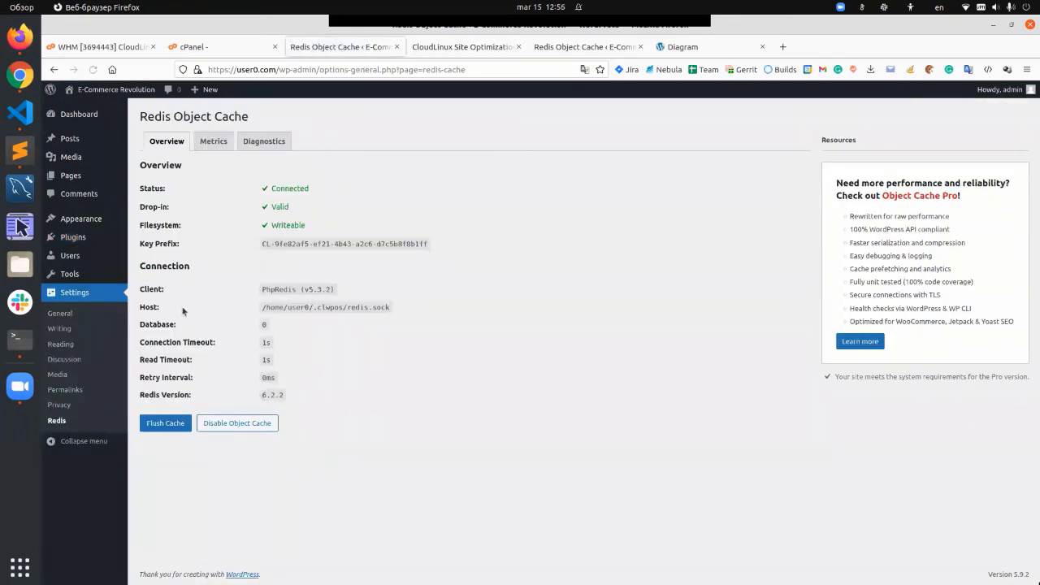
{"action": "mouse_move", "coordinate": [384, 258]}
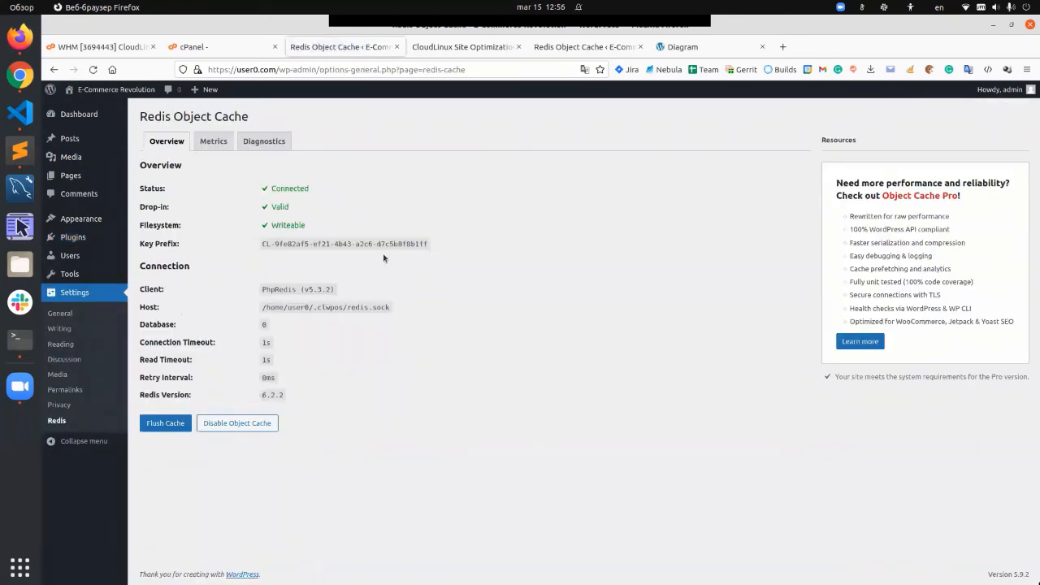